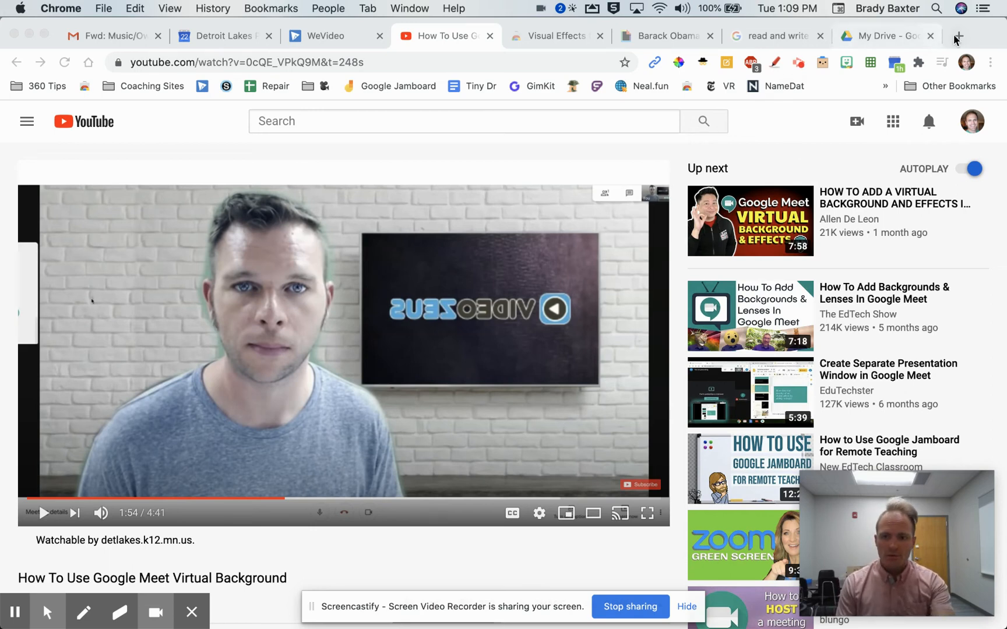
- In a new tab, search 'volume master extension' and open the Volume Master result
left_click(956, 36)
type("volume master extension")
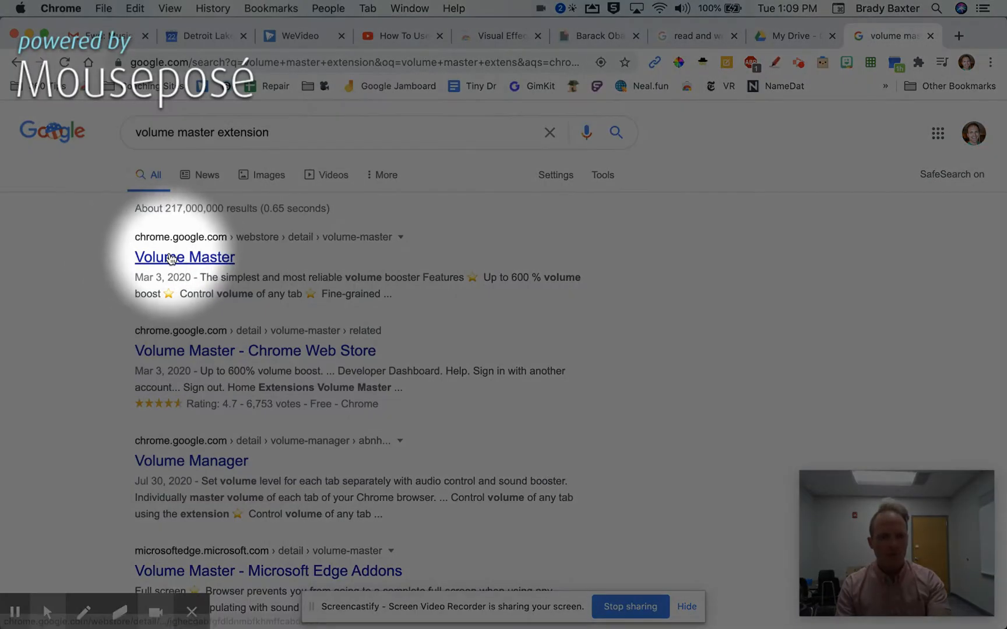
left_click(185, 257)
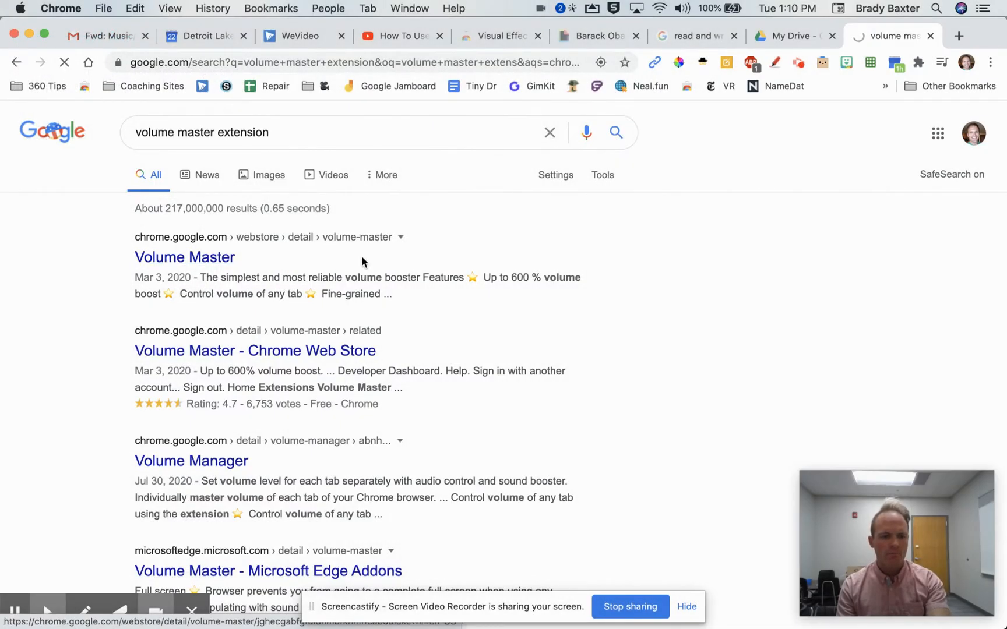
- Load the Volume Master Web Store listing, confirming it shows Remove from Chrome
left_click(184, 256)
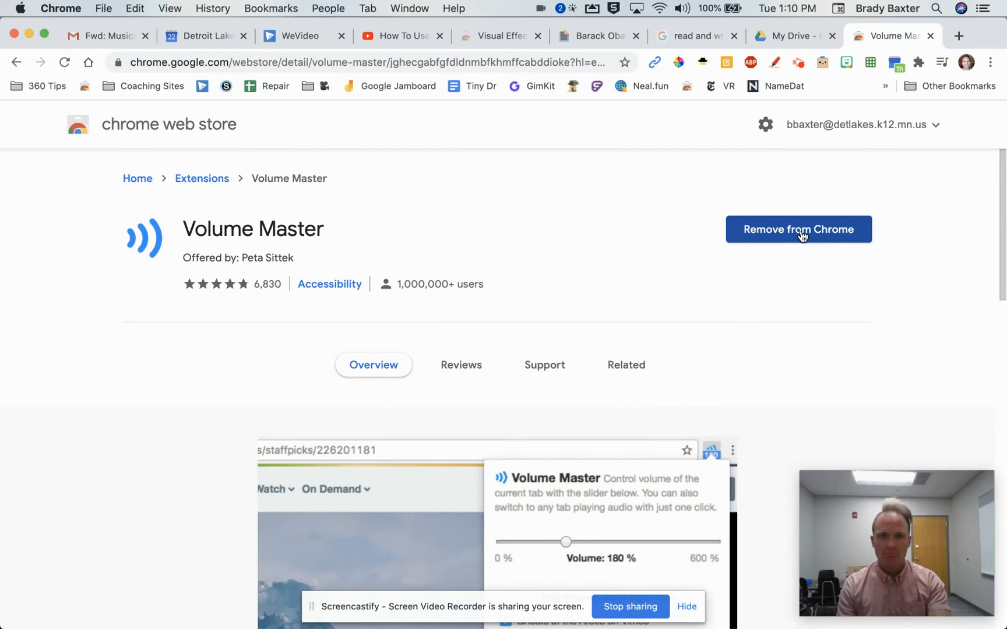
mouse_move(877, 180)
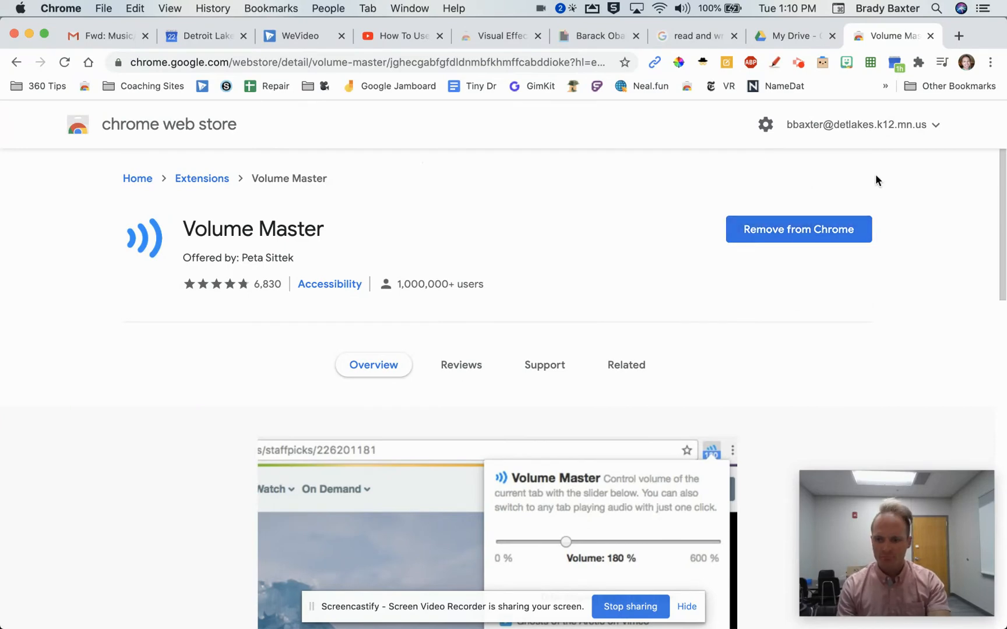
left_click(896, 62)
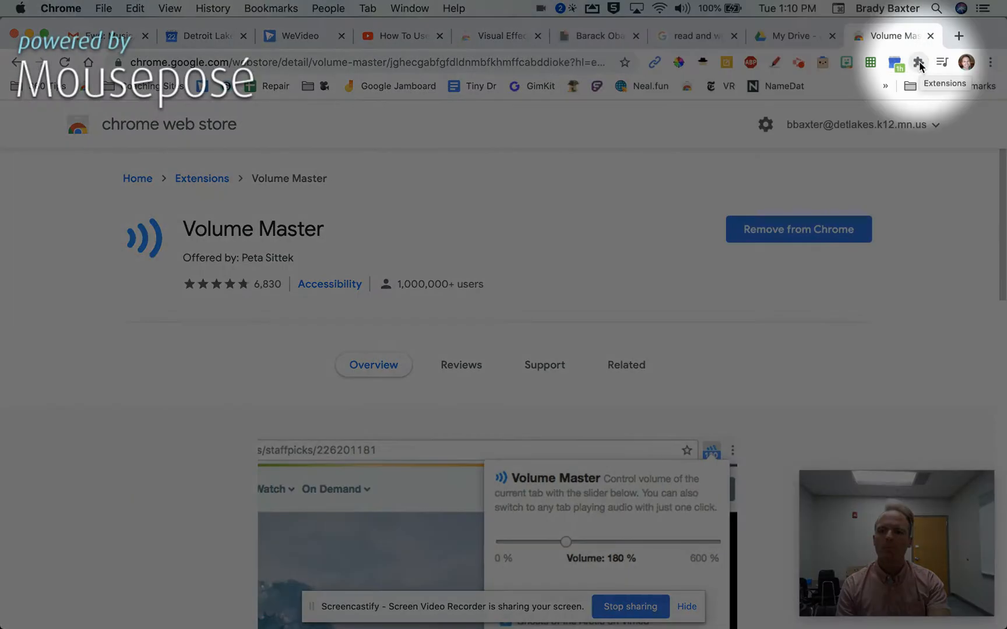
mouse_move(920, 63)
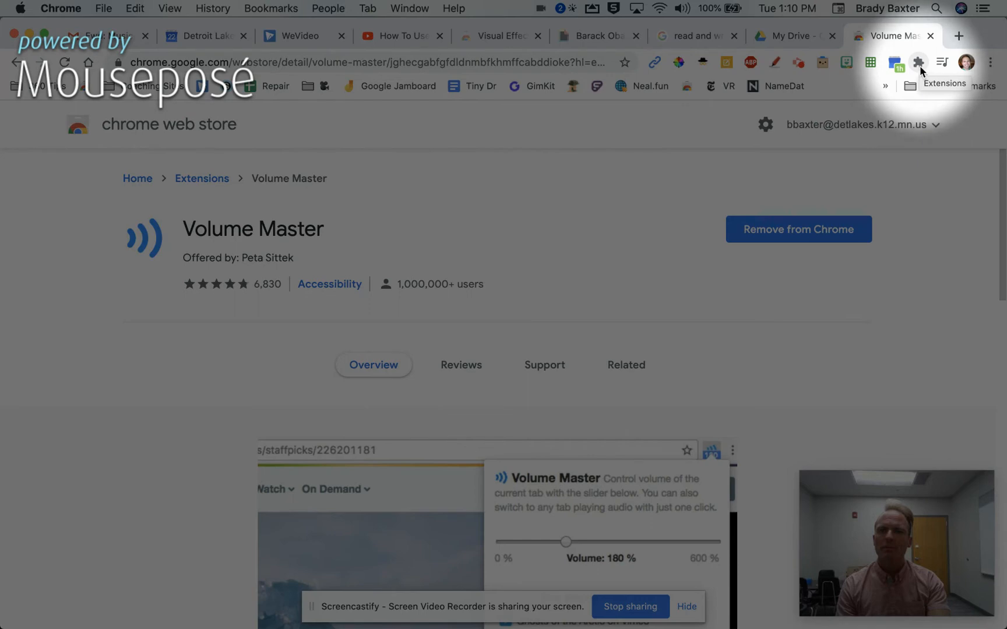
- Pin Volume Master from the Extensions menu so its icon shows on the toolbar
left_click(919, 61)
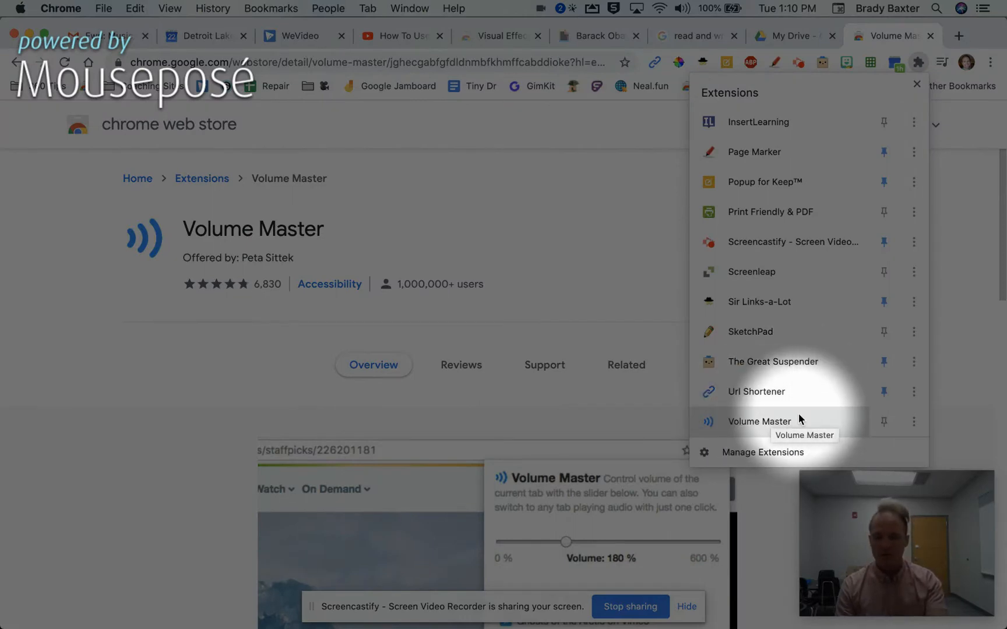
mouse_move(883, 423)
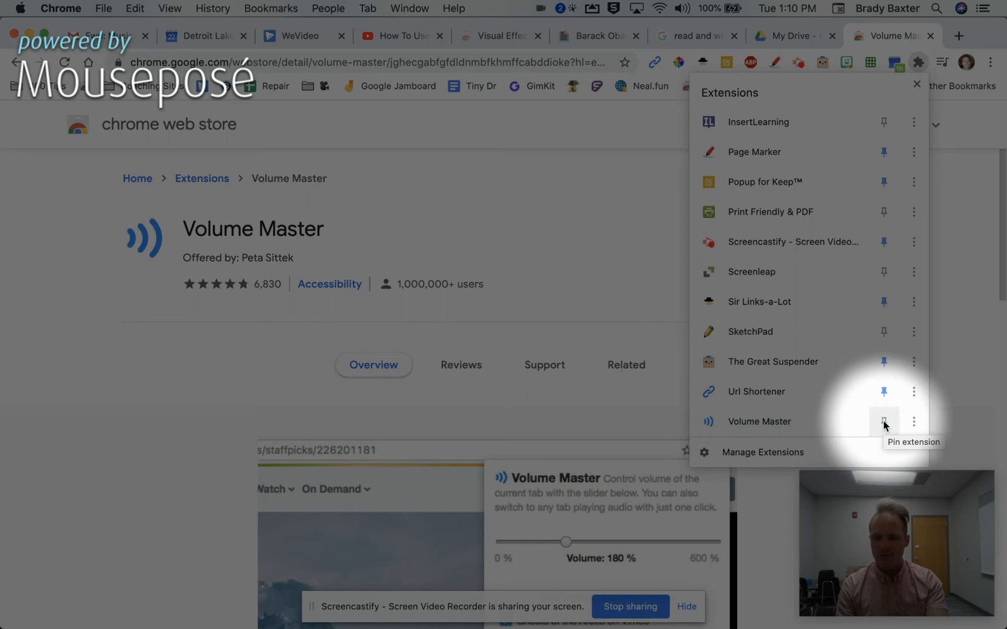
left_click(883, 421)
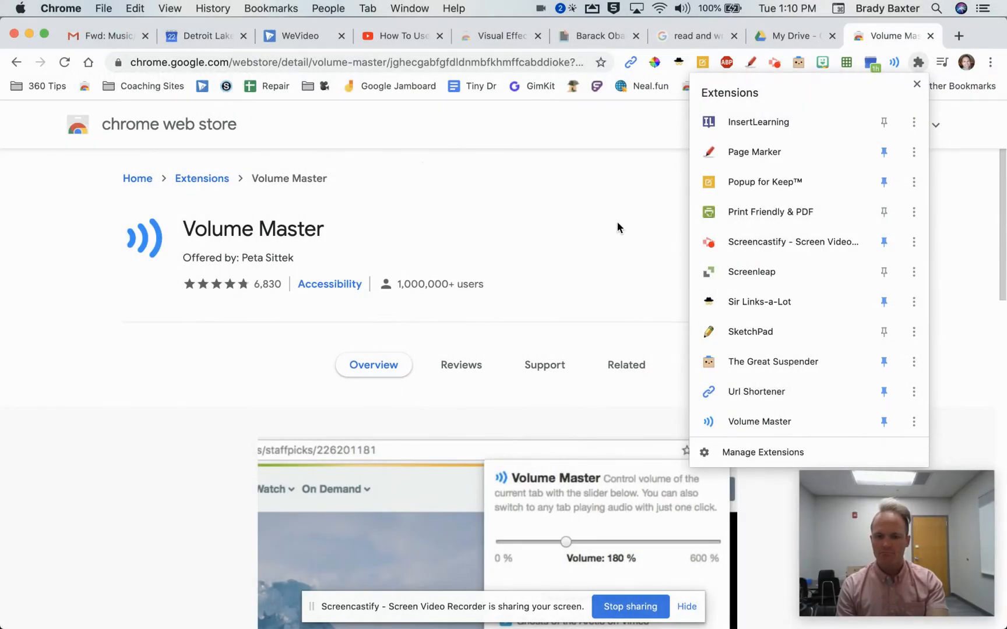
left_click(920, 62)
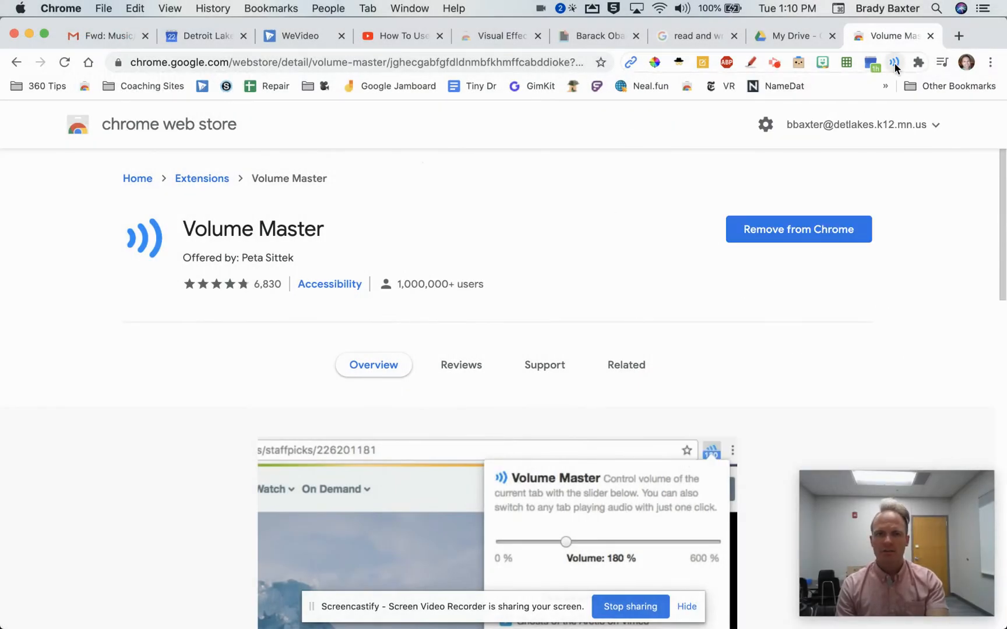
left_click(894, 61)
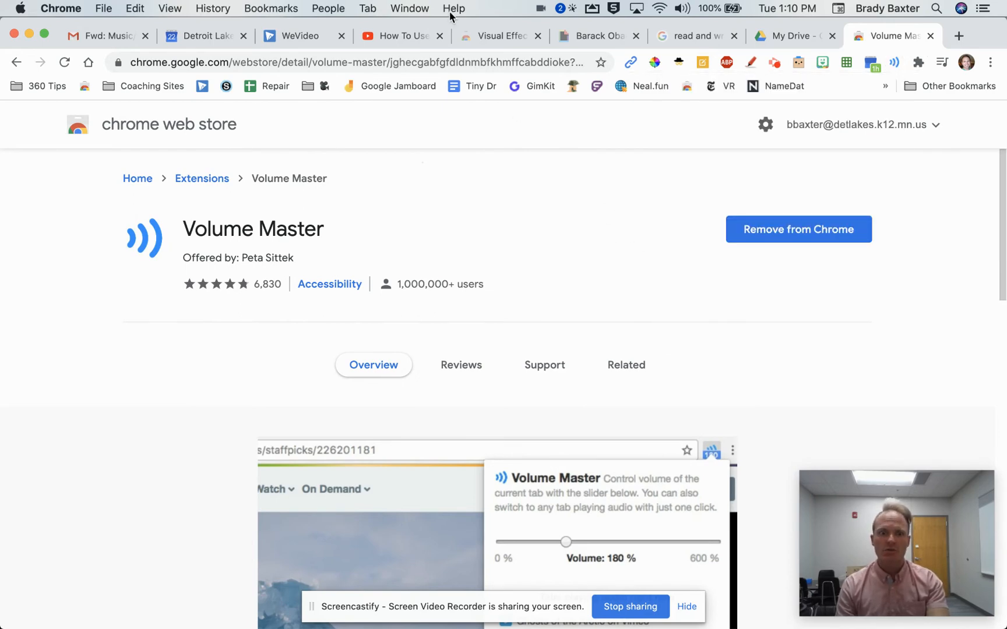
- On the YouTube tab, drag Volume Master's slider to 450%, then settle at 120%
left_click(397, 35)
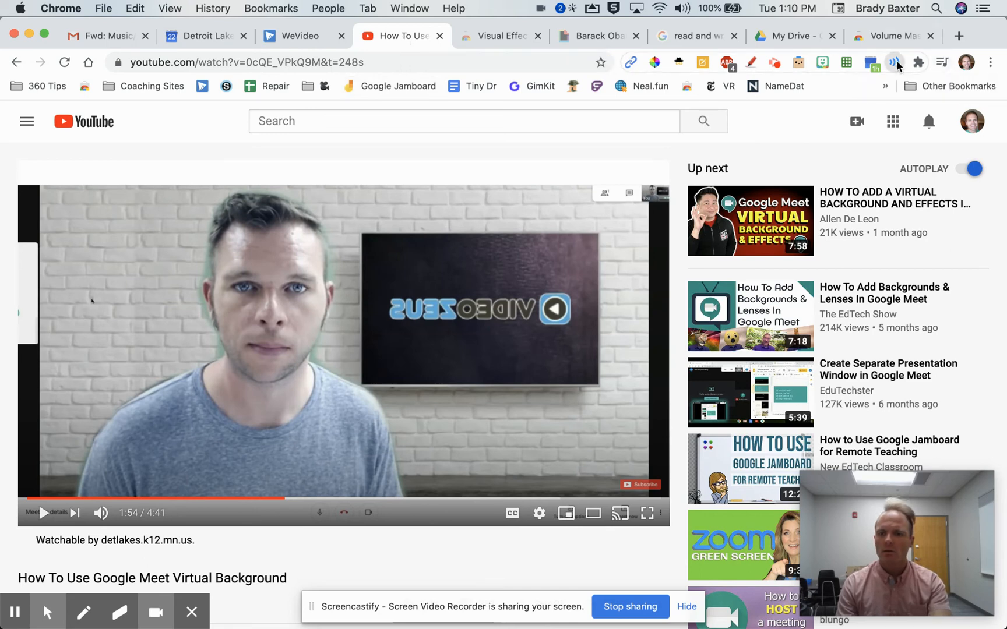
left_click(893, 62)
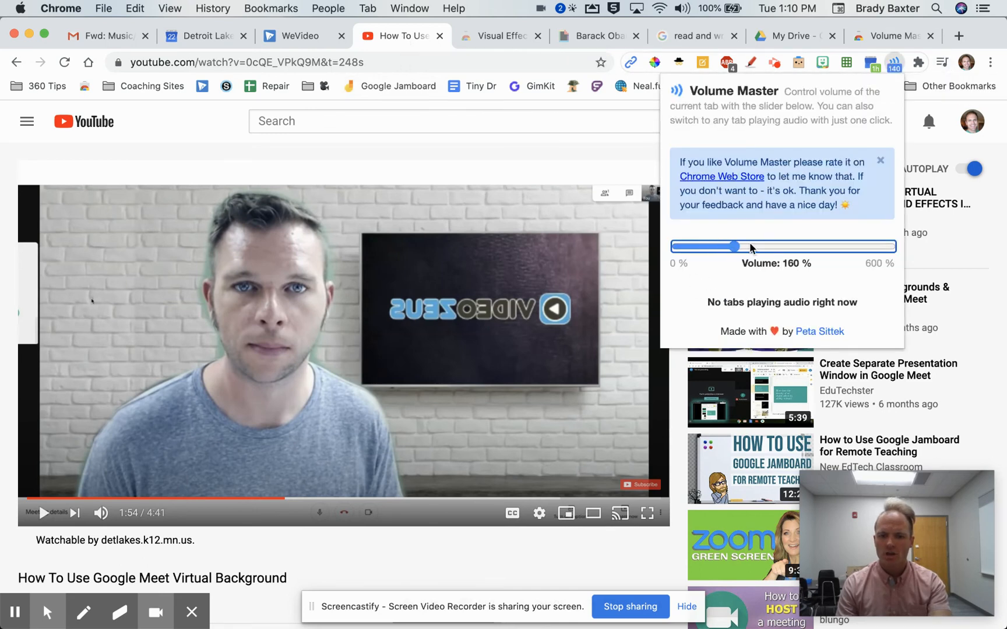
left_click_drag(735, 246, 834, 245)
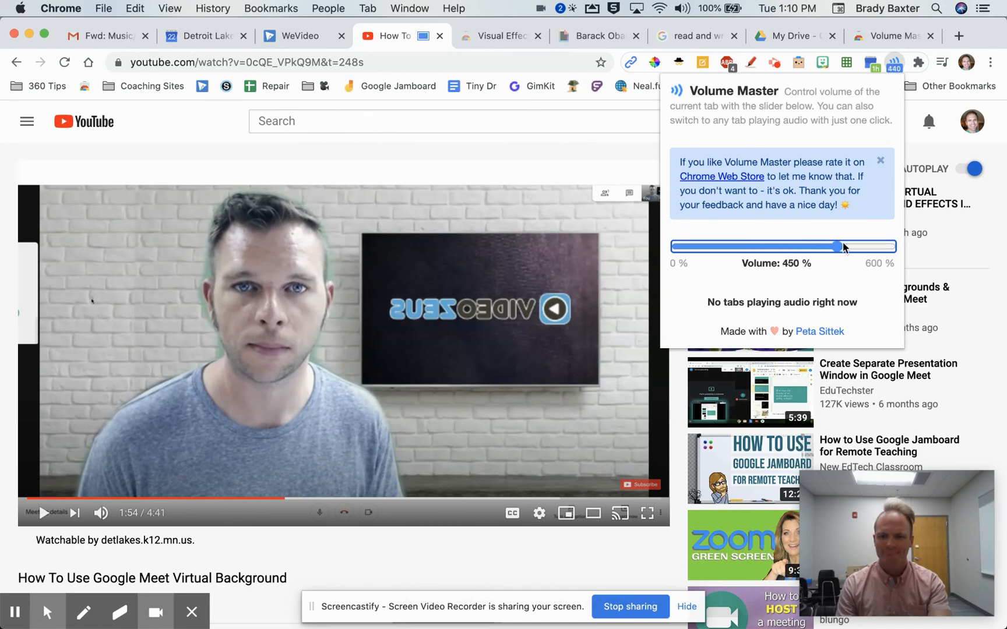
left_click_drag(834, 246, 755, 246)
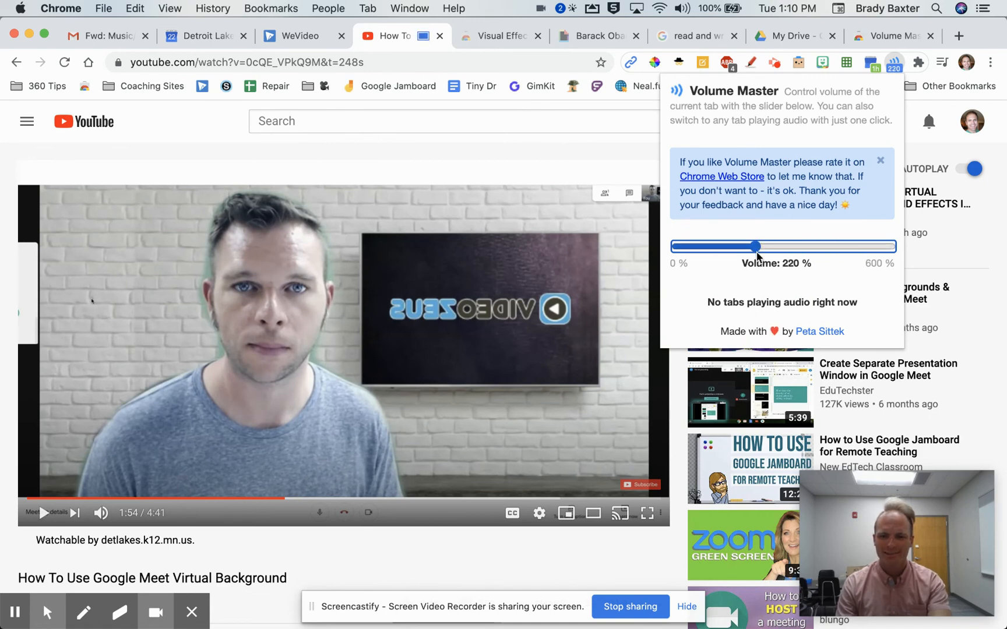
left_click_drag(753, 245, 714, 246)
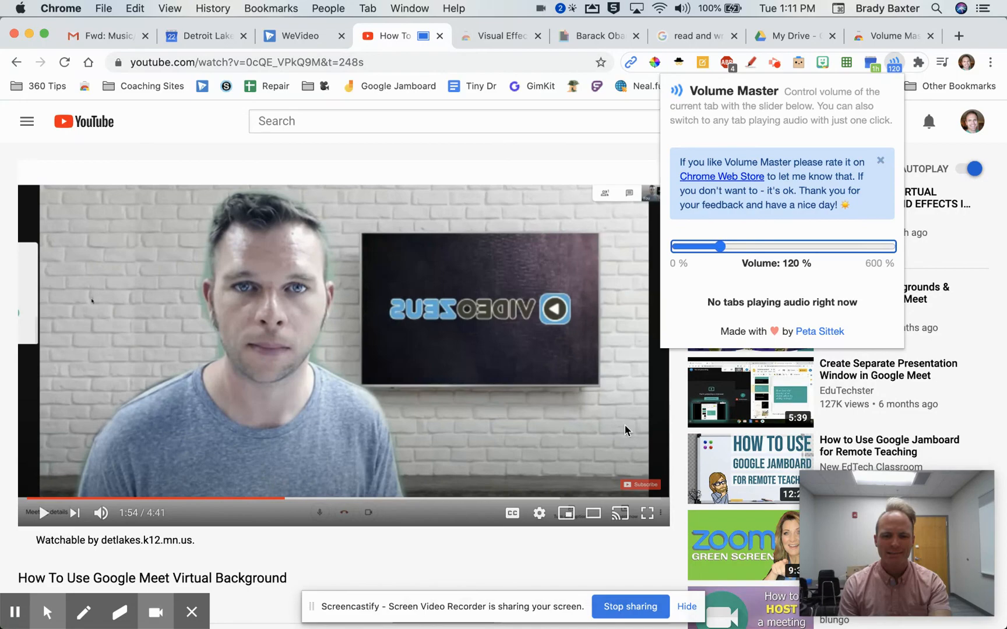